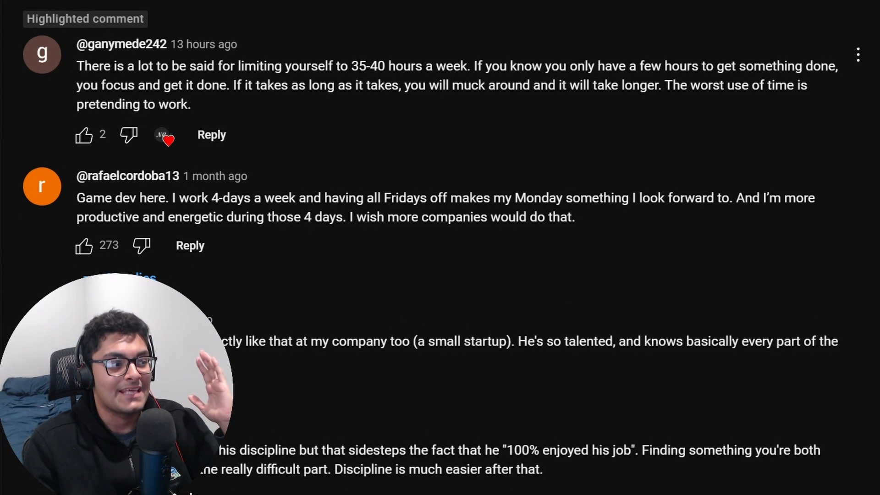
mouse_move(335, 78)
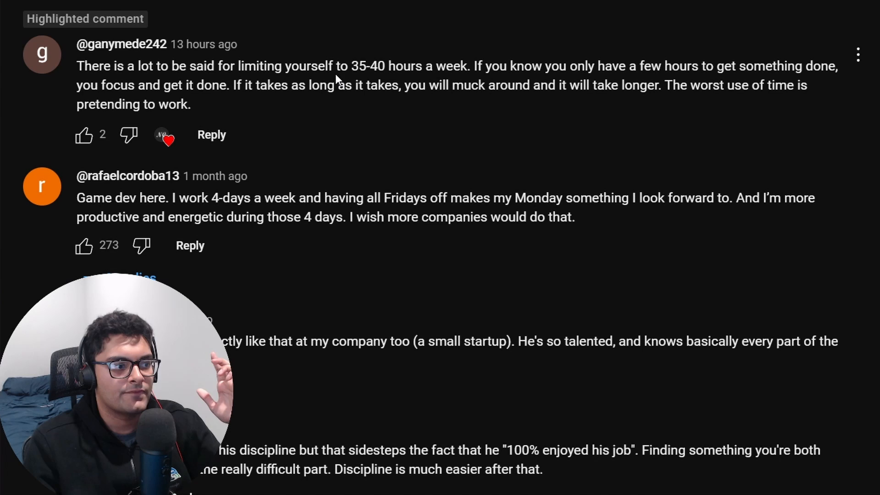
drag(350, 65, 477, 65)
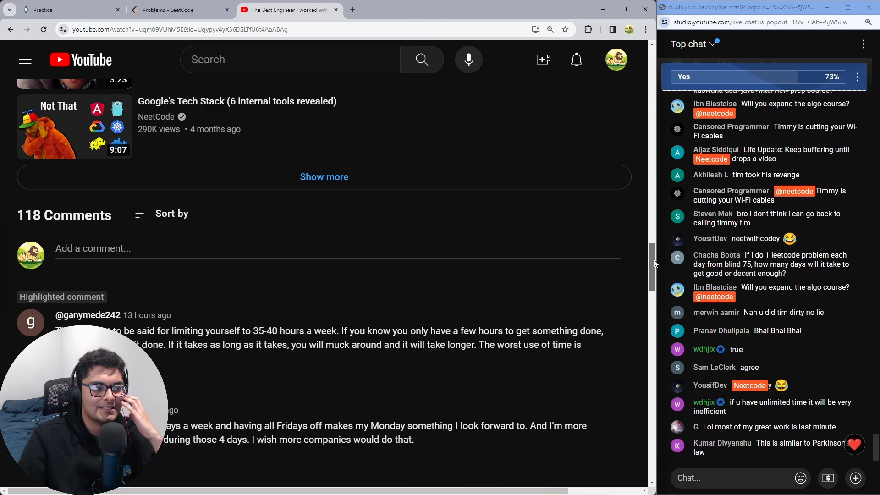
scroll(down, 3)
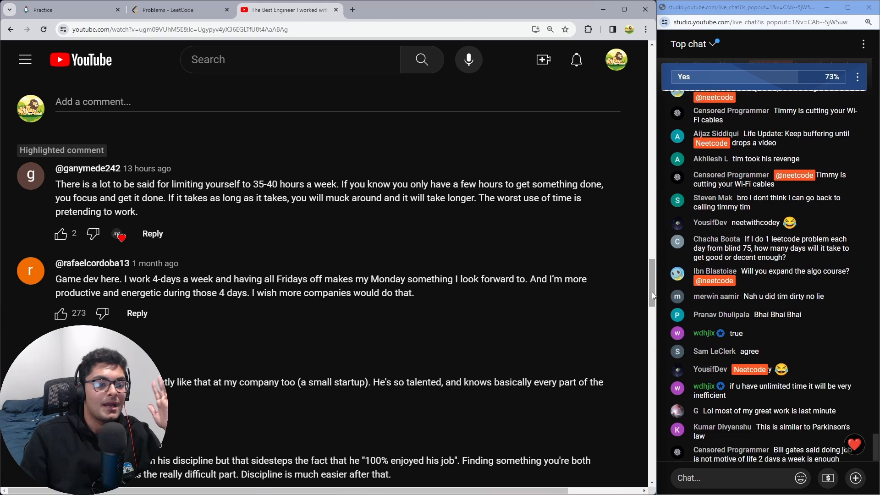
click(279, 60)
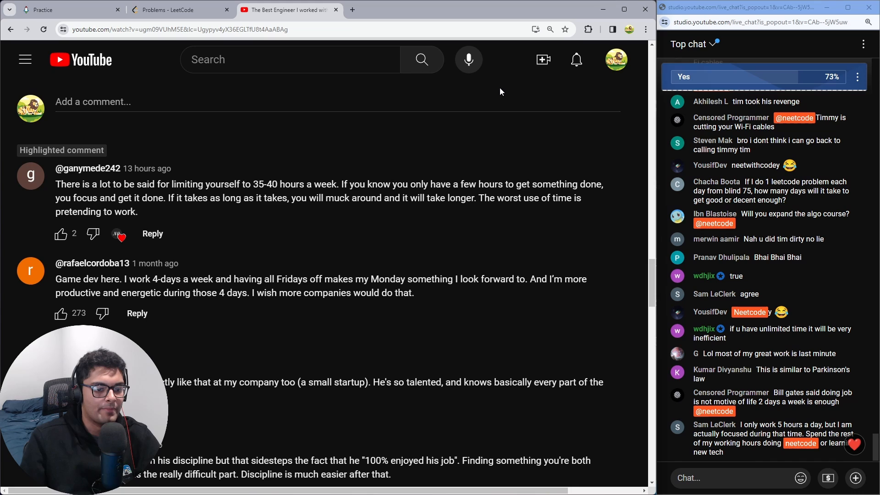
scroll(down, 3)
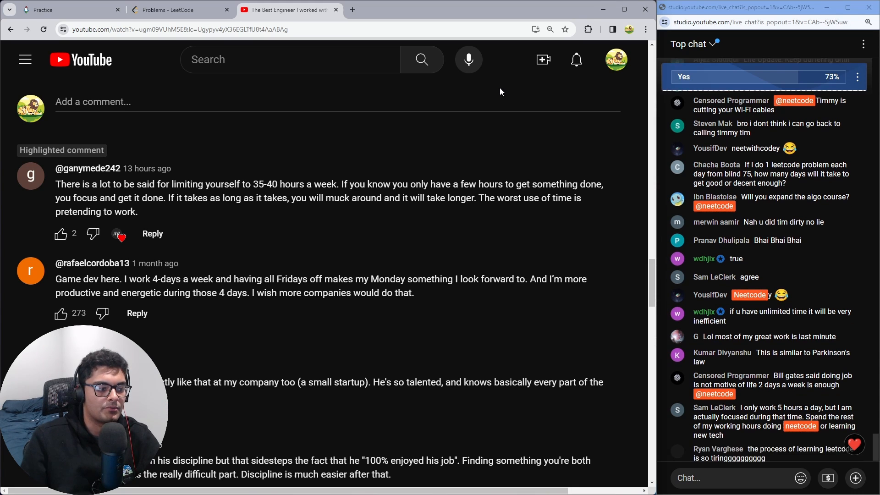
scroll(down, 3)
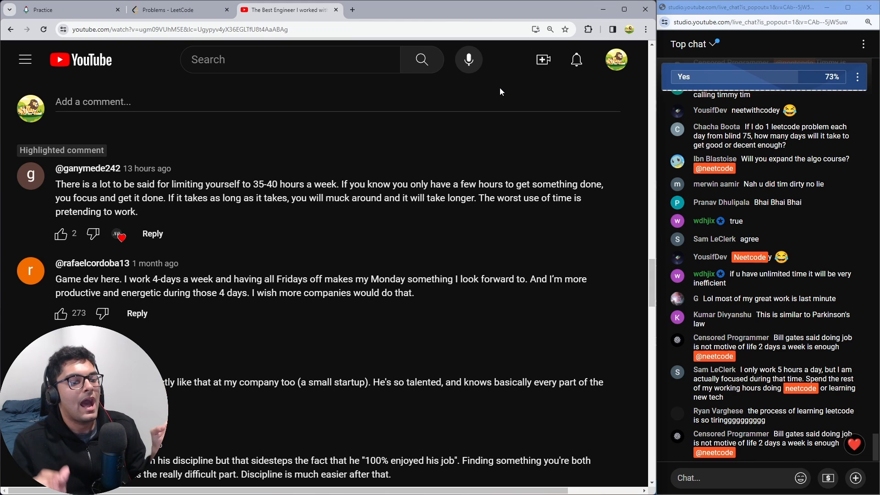
scroll(down, 3)
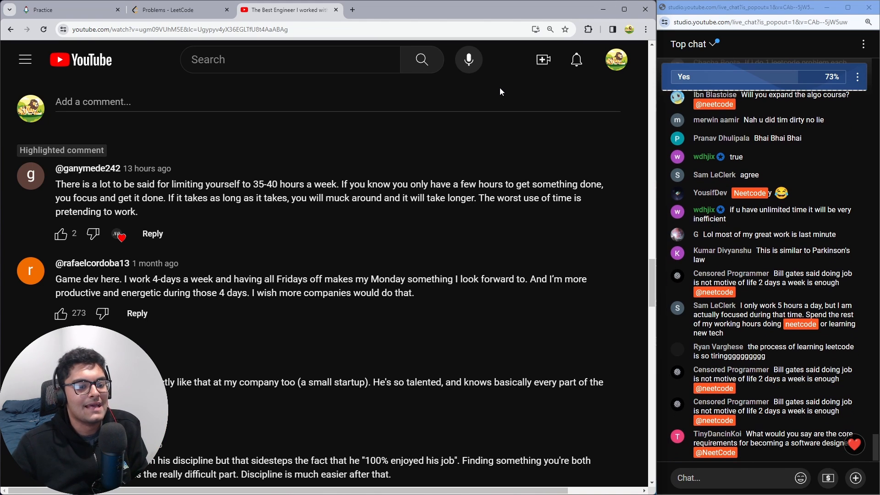
scroll(down, 3)
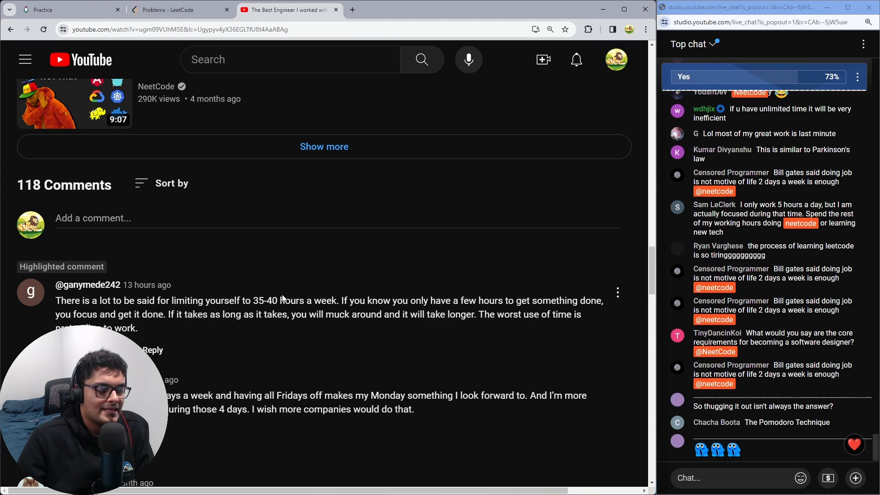
double_click(264, 300)
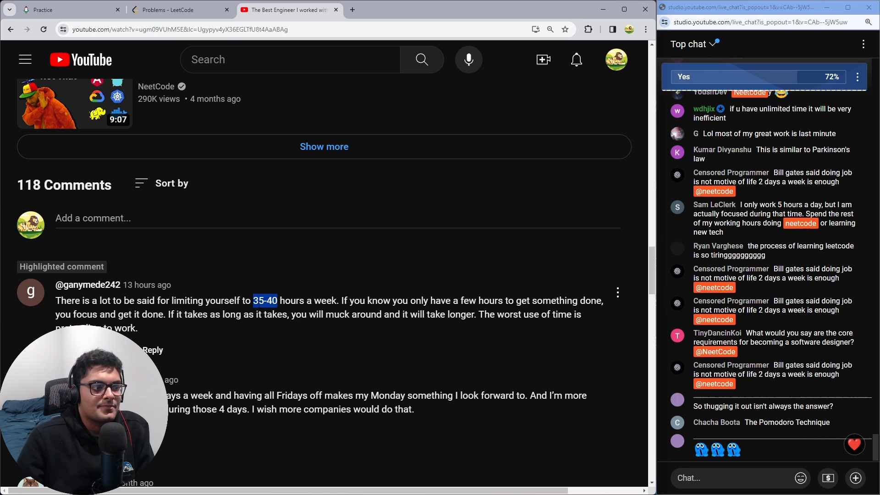
scroll(down, 3)
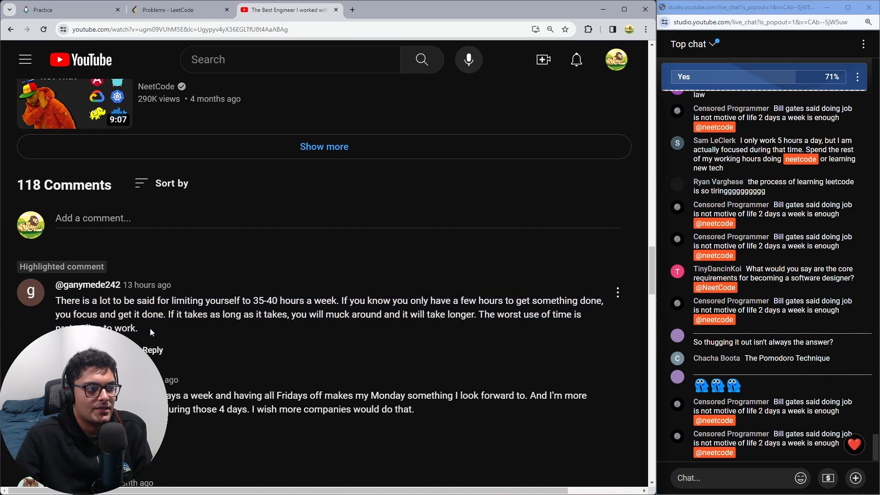
mouse_move(625, 260)
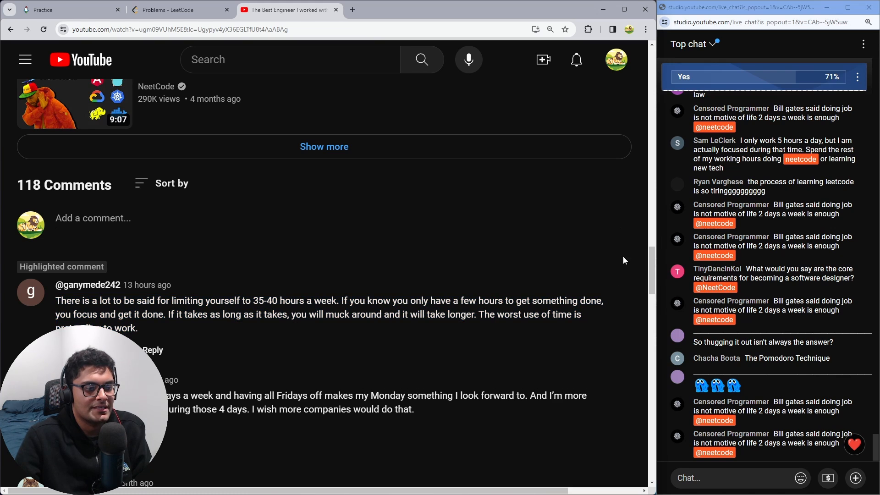
scroll(down, 3)
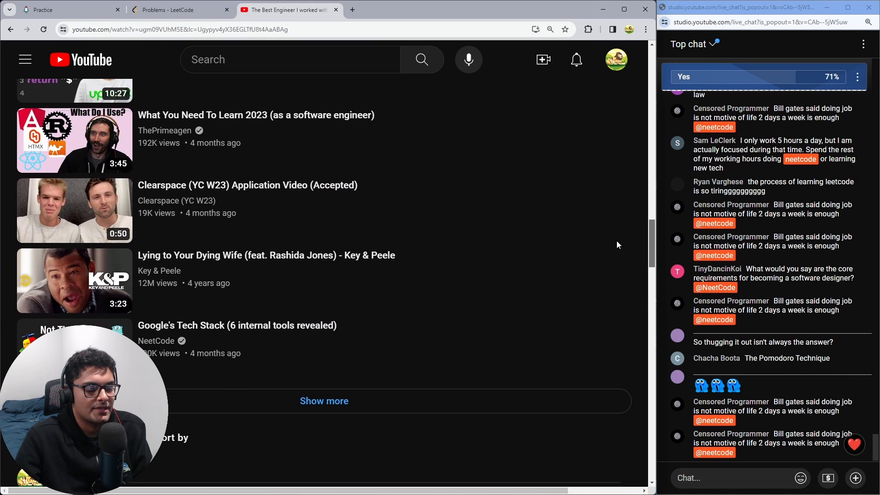